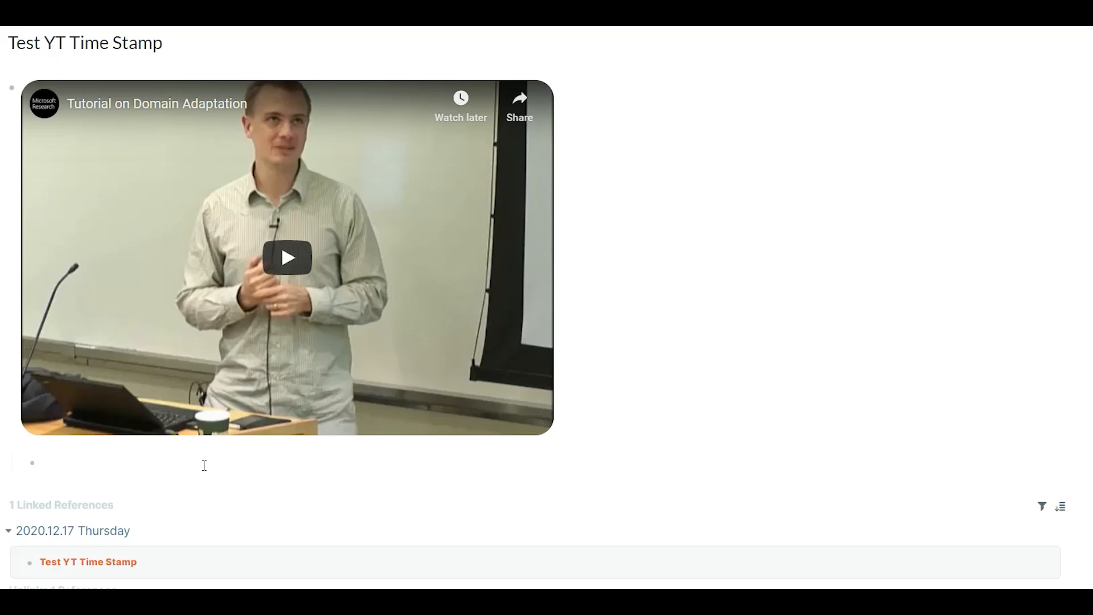
Add the title 'Tutorial on Domain Adaptation' under the video, then an empty sibling block
type("Tutorial on Domain Adaptation")
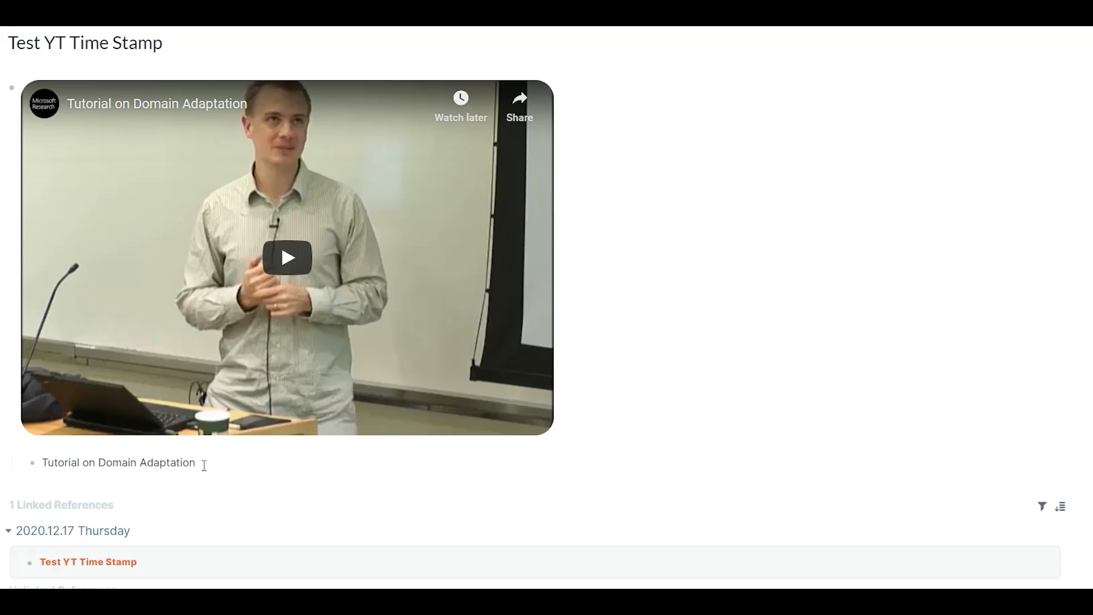
key("Enter")
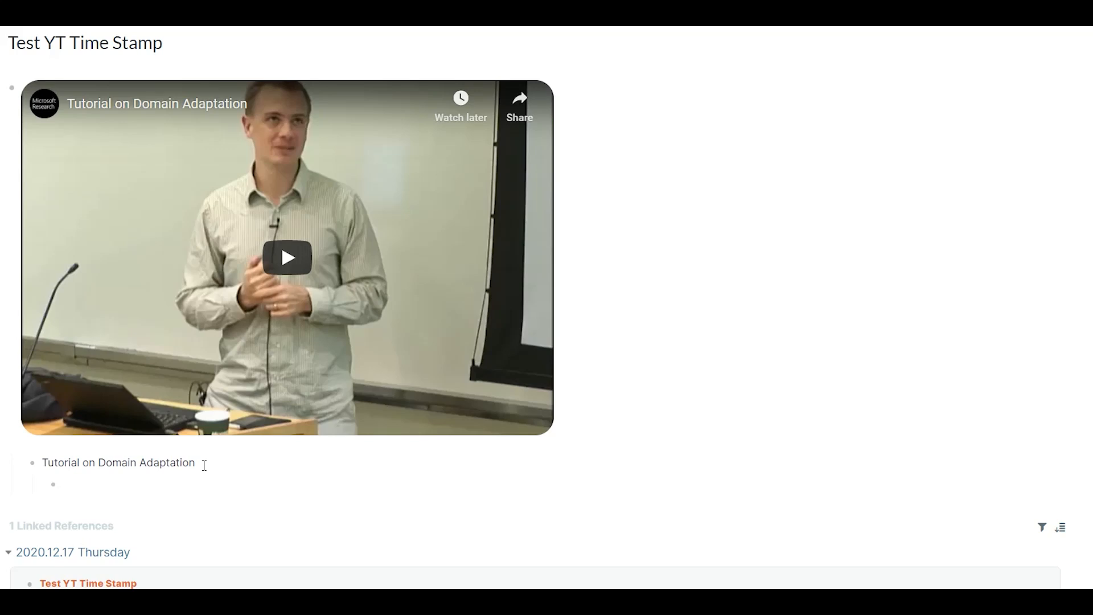
type("t")
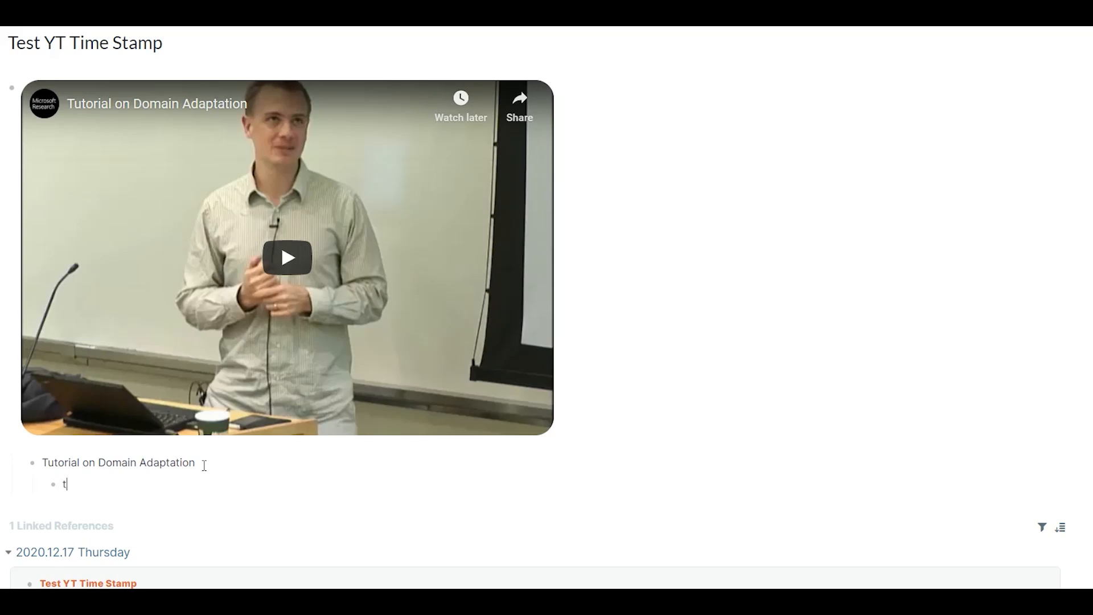
key("Backspace")
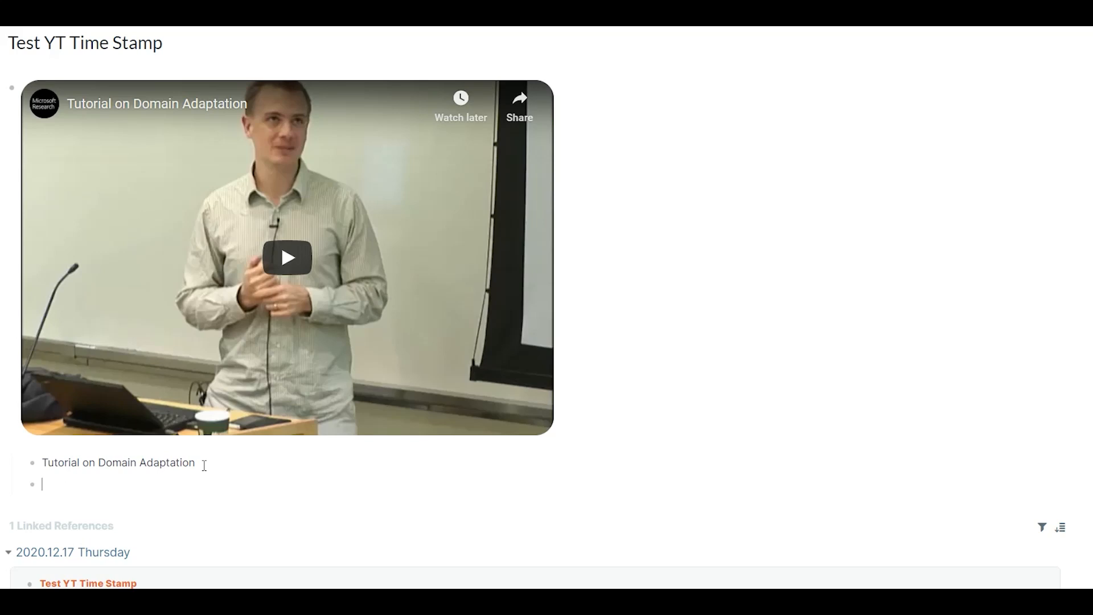
Play the lecture and insert timestamp 01:20:42, with a nested 00:37:30 timestamp block
left_click(288, 257)
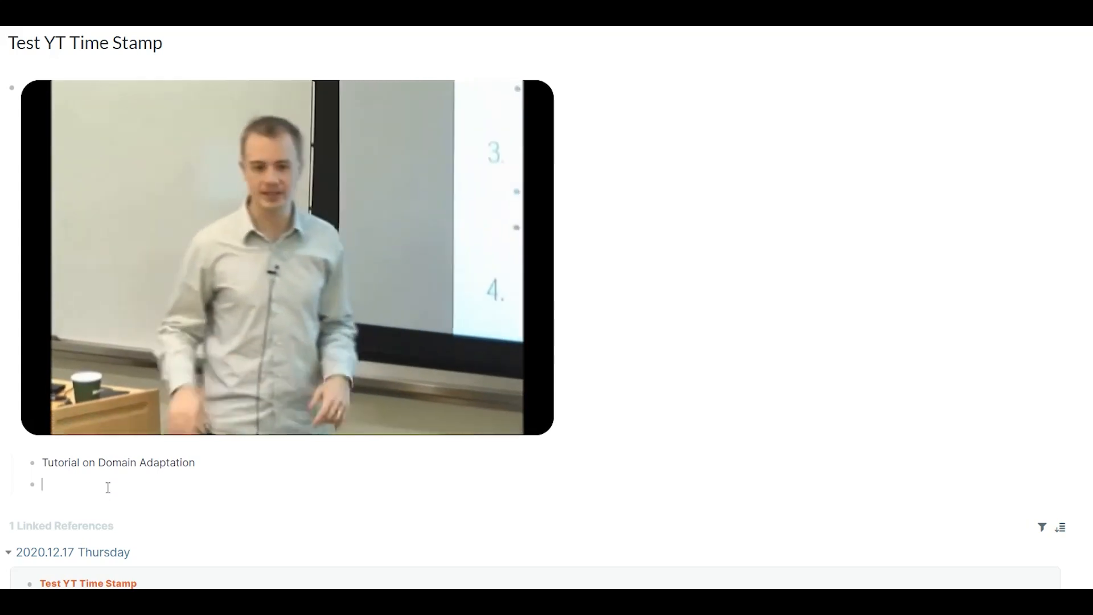
type("n")
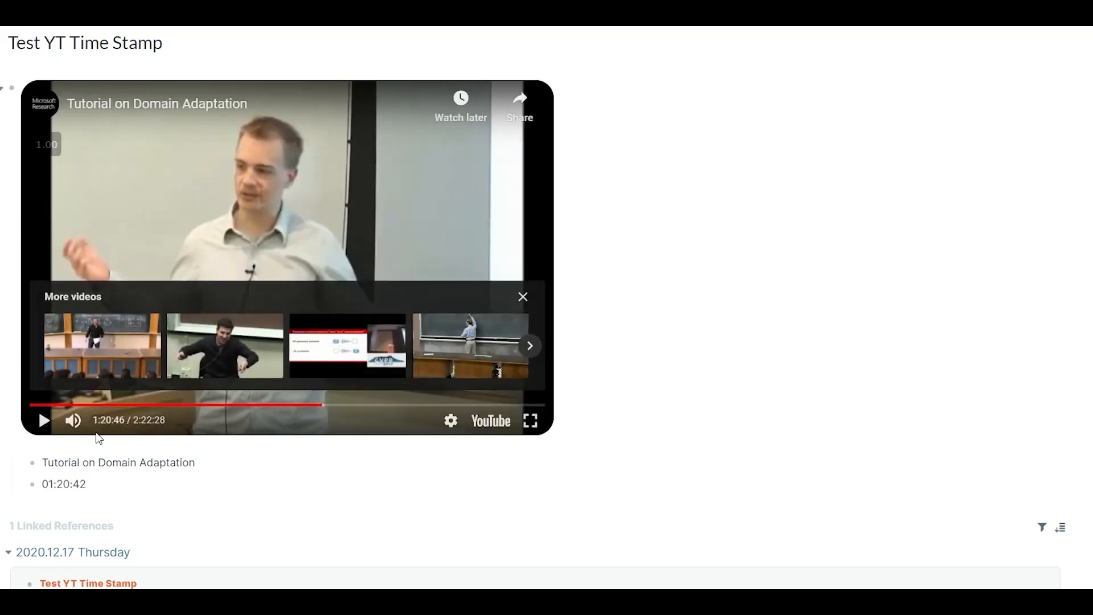
left_click(86, 484)
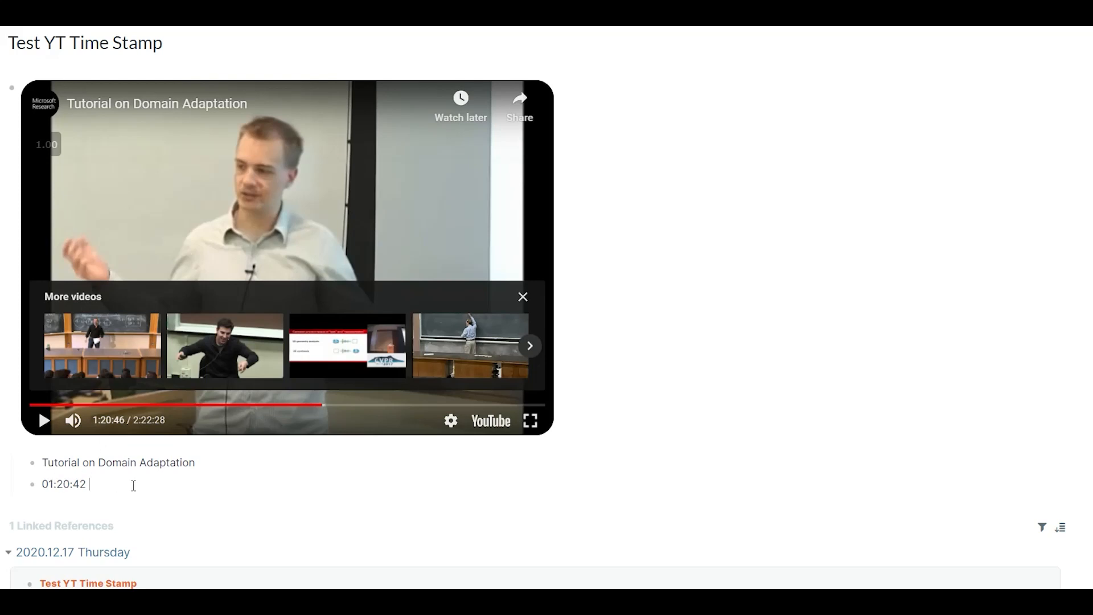
mouse_move(166, 490)
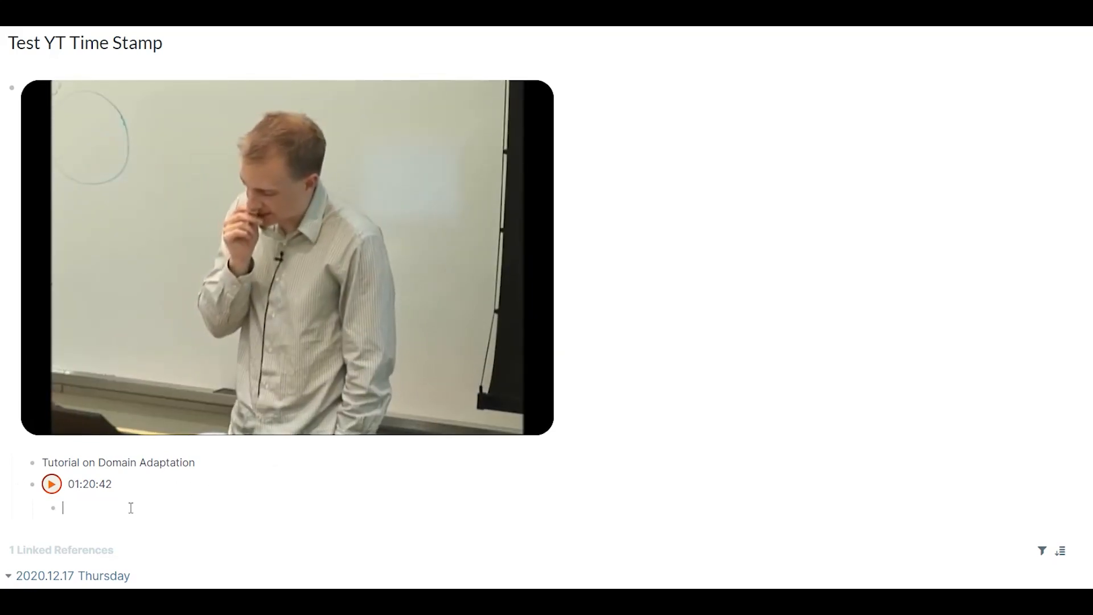
type("00:37:30")
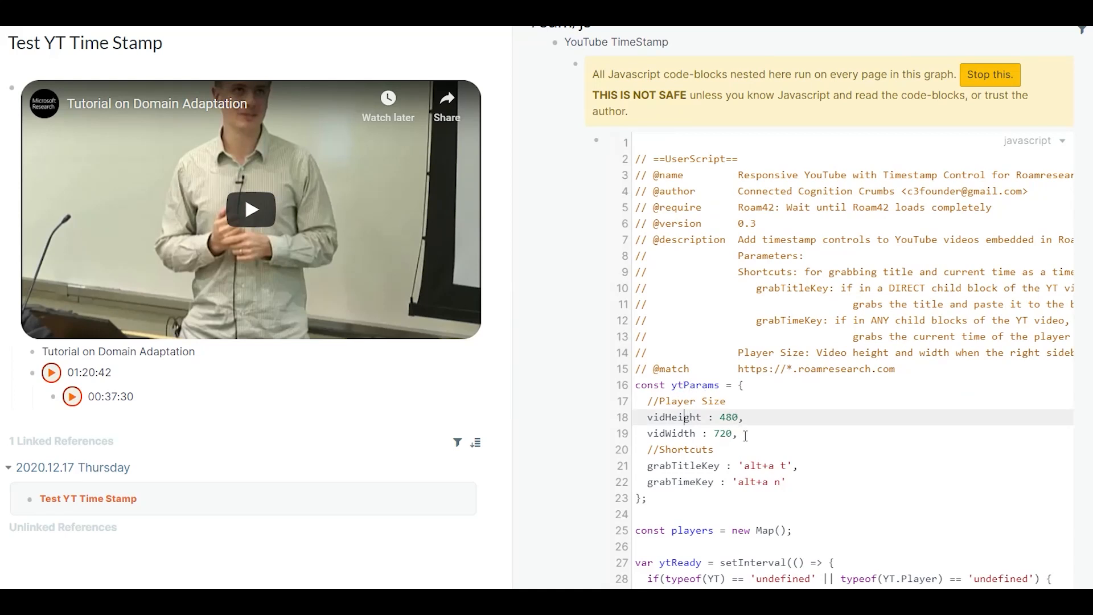
Highlight the grabTitleKey and grabTimeKey settings in the roam/js YouTube TimeStamp script
left_click_drag(684, 416, 694, 432)
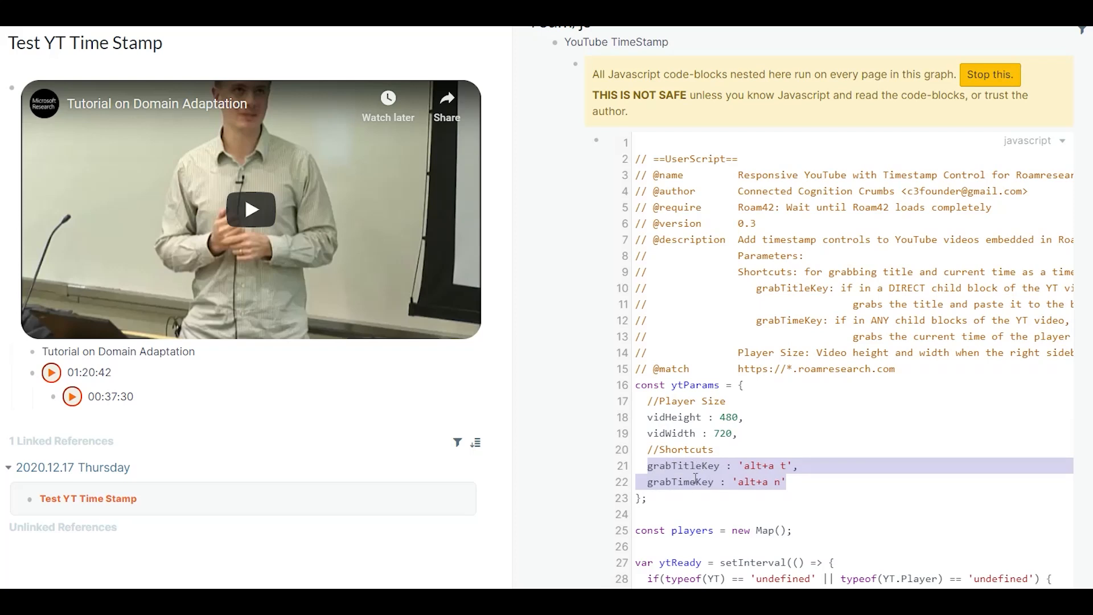
scroll("down", 3)
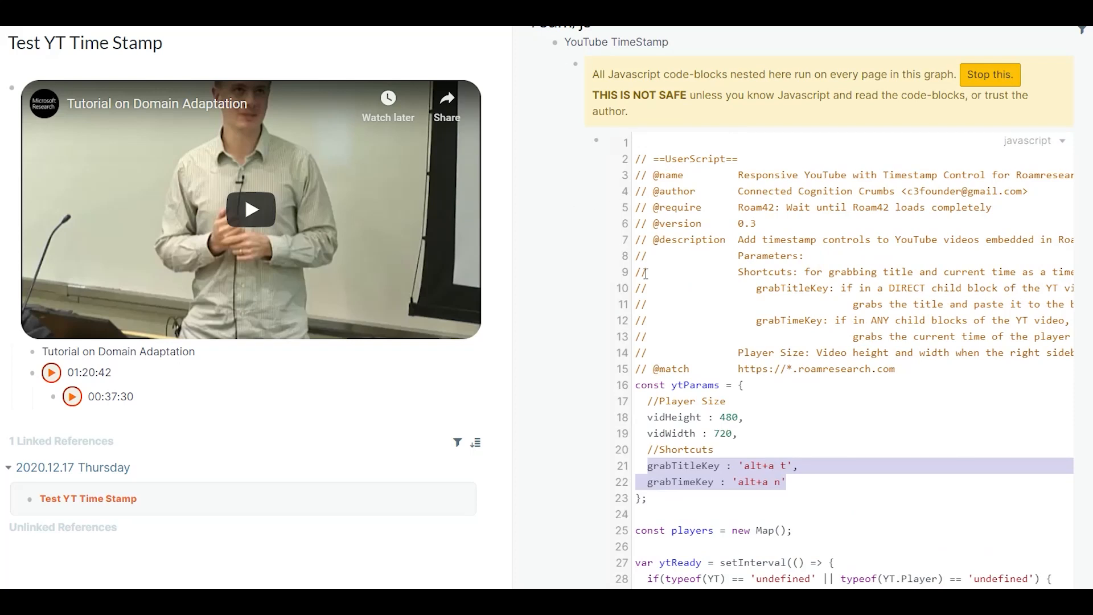
mouse_move(375, 33)
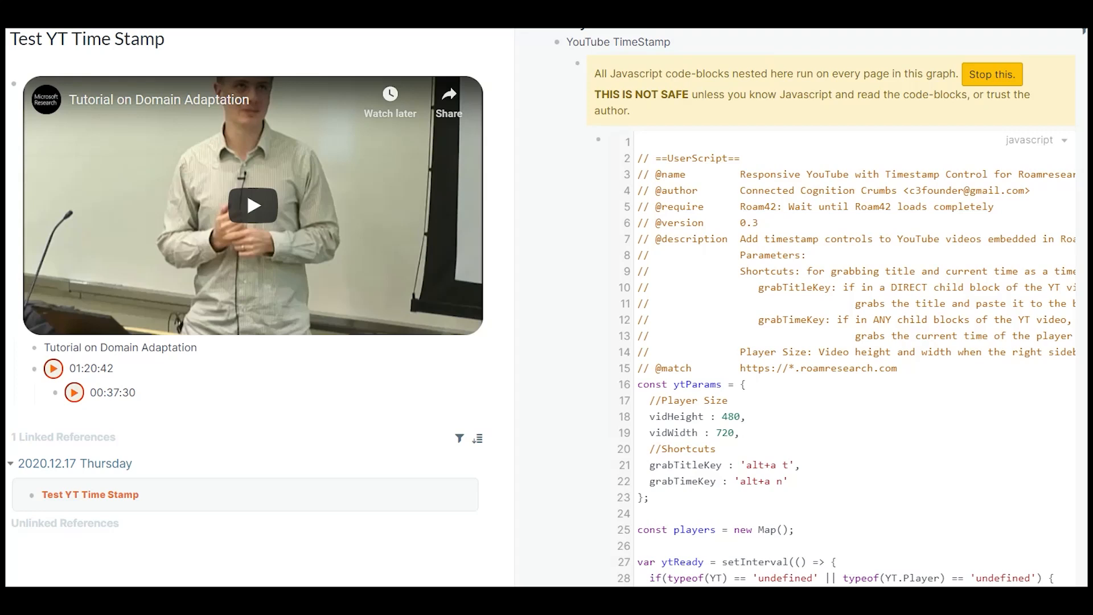
mouse_move(35, 170)
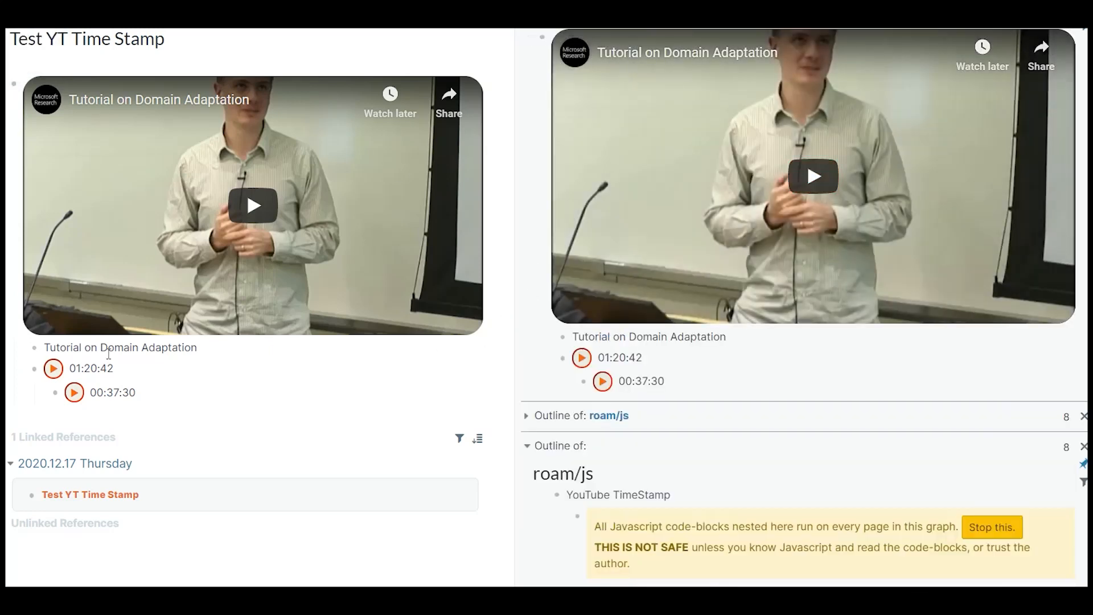
mouse_move(153, 401)
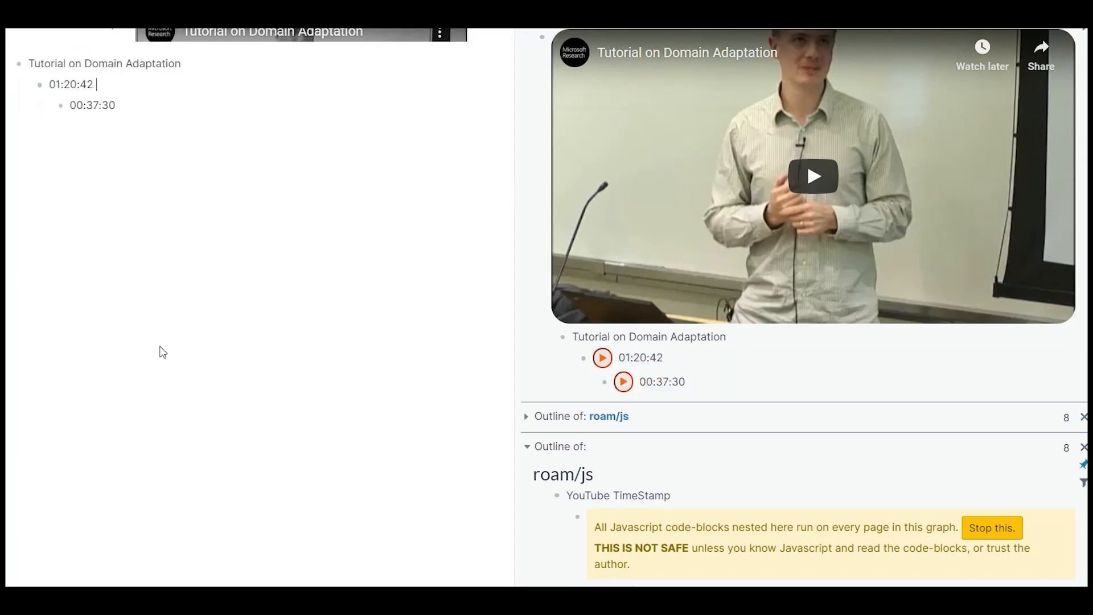
mouse_move(813, 172)
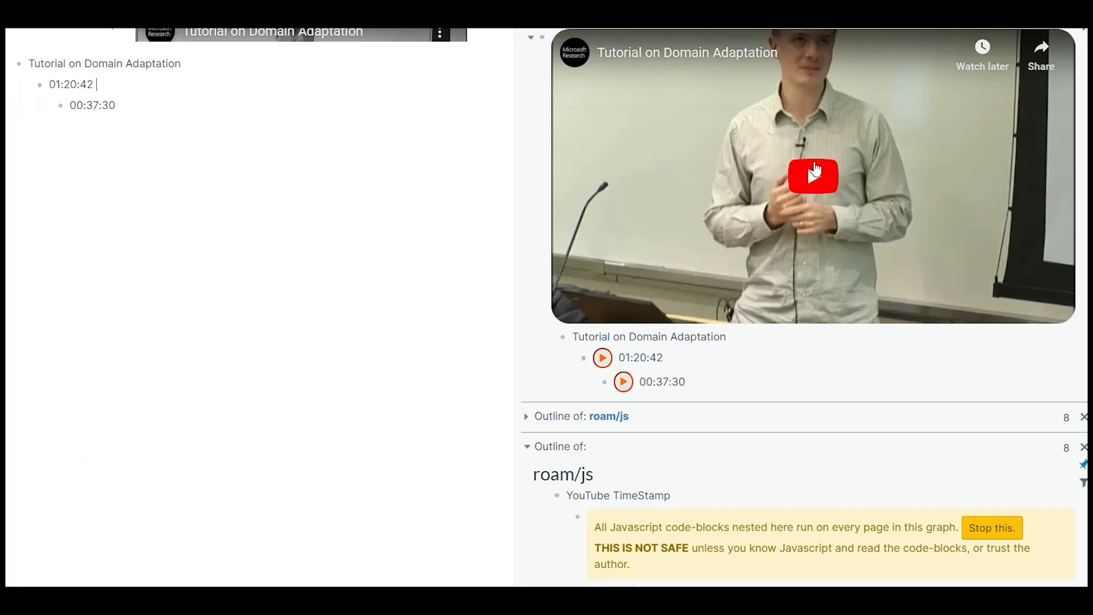
Play the sidebar video and add timestamp 01:11:55 with the note 'Write your notes'
left_click(811, 175)
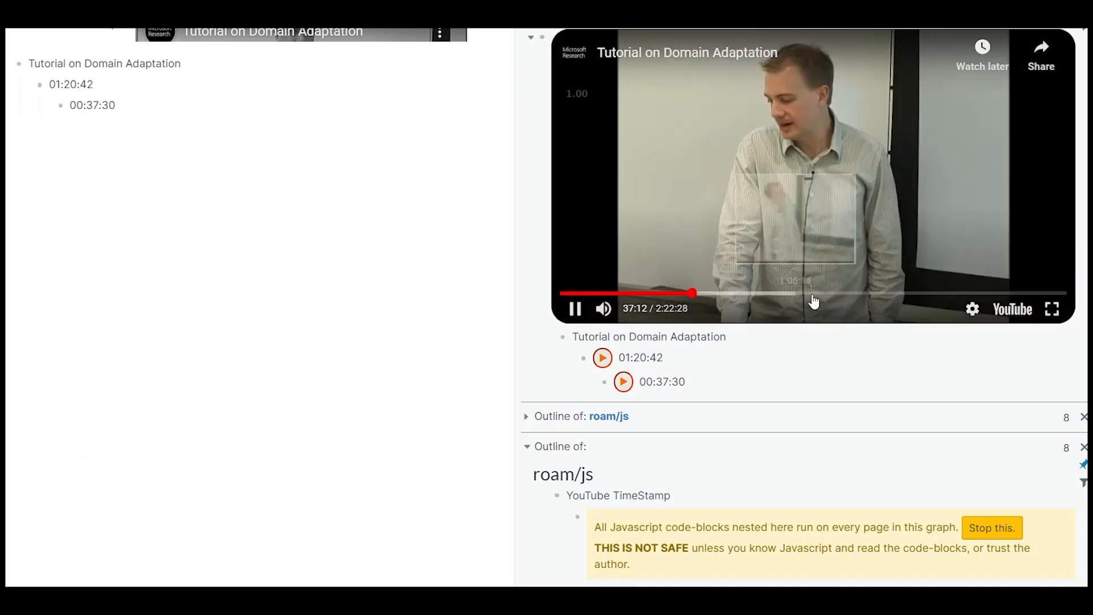
left_click(812, 294)
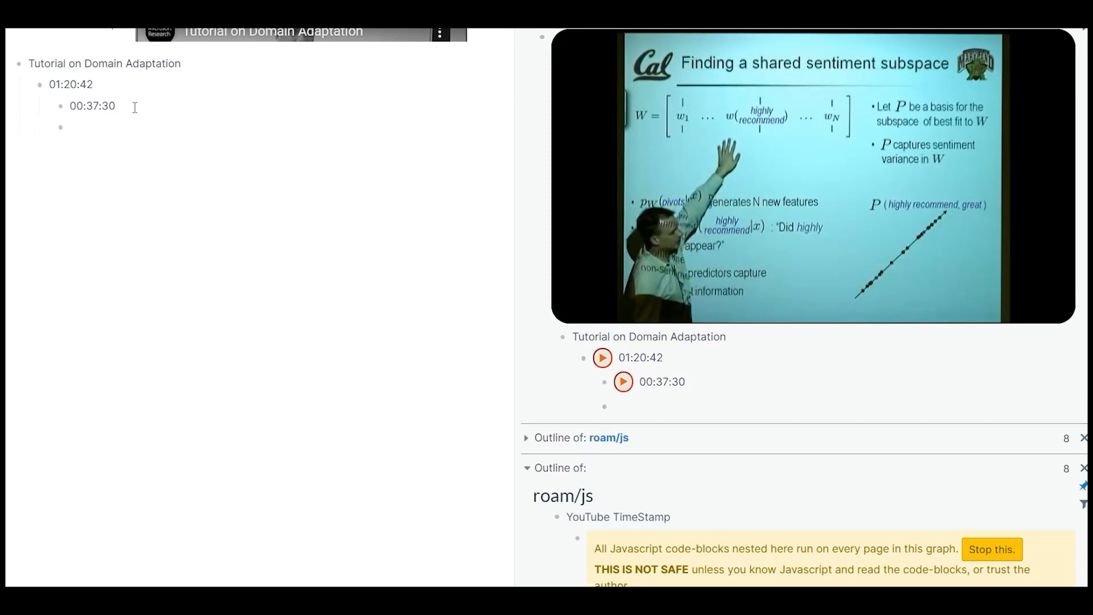
type("01:11:55")
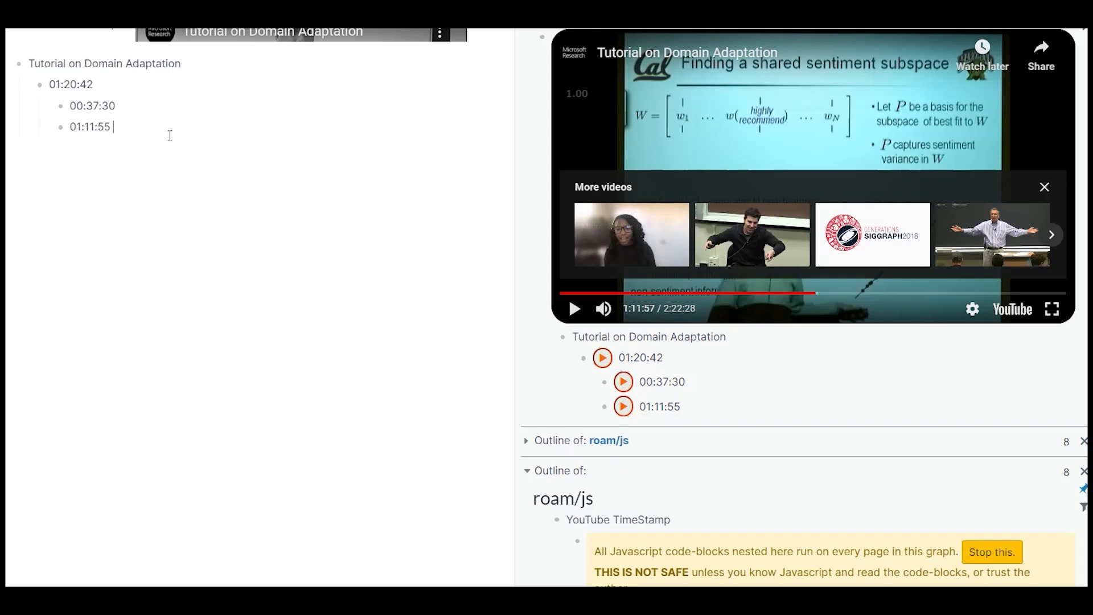
type("W")
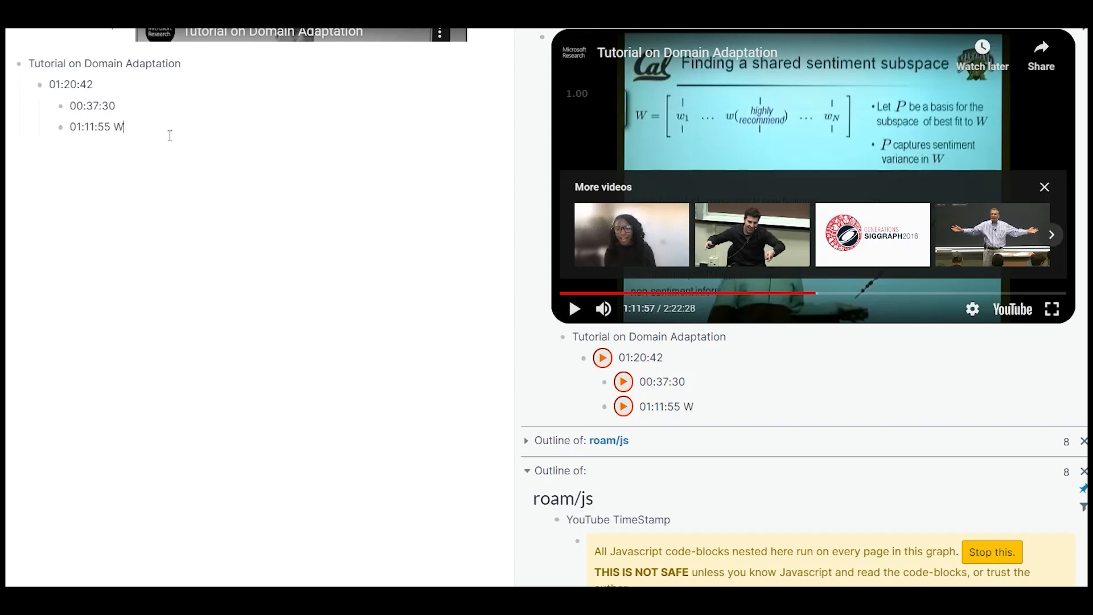
type("rite yo")
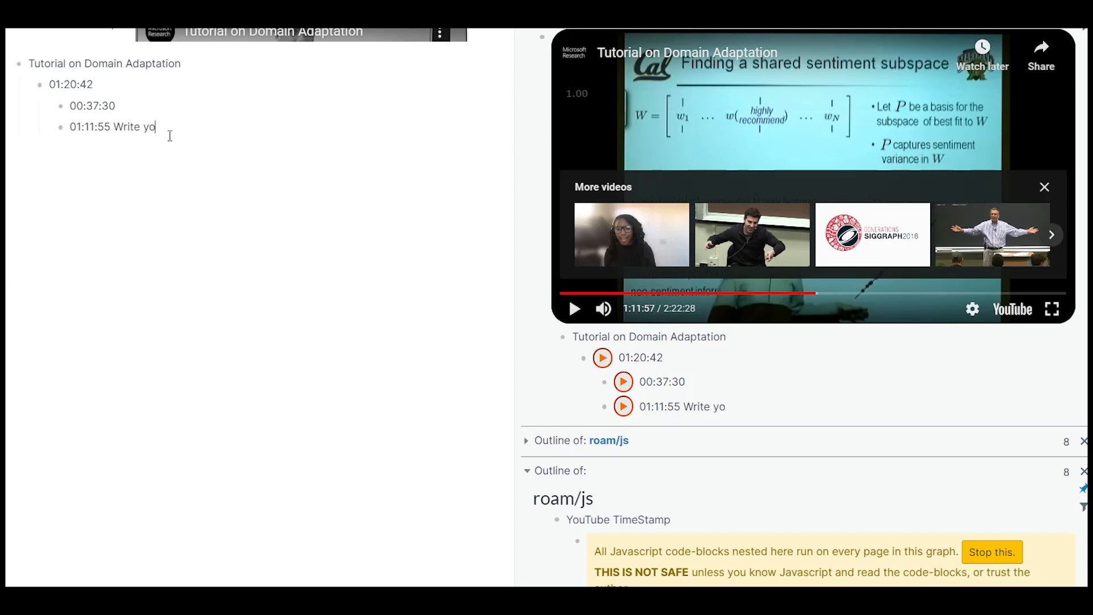
type("ur notes")
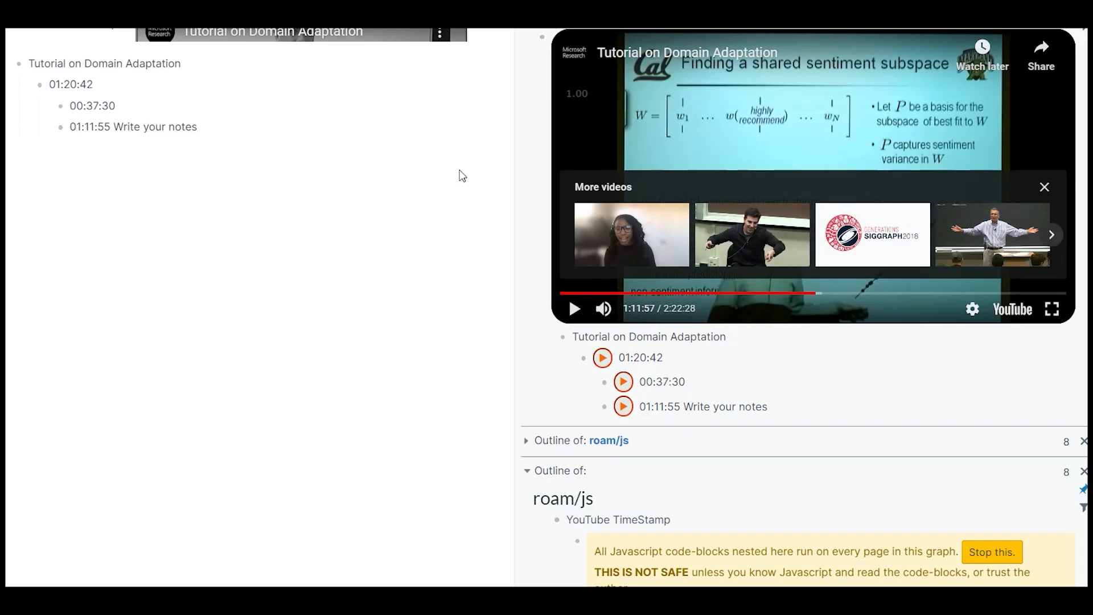
mouse_move(403, 109)
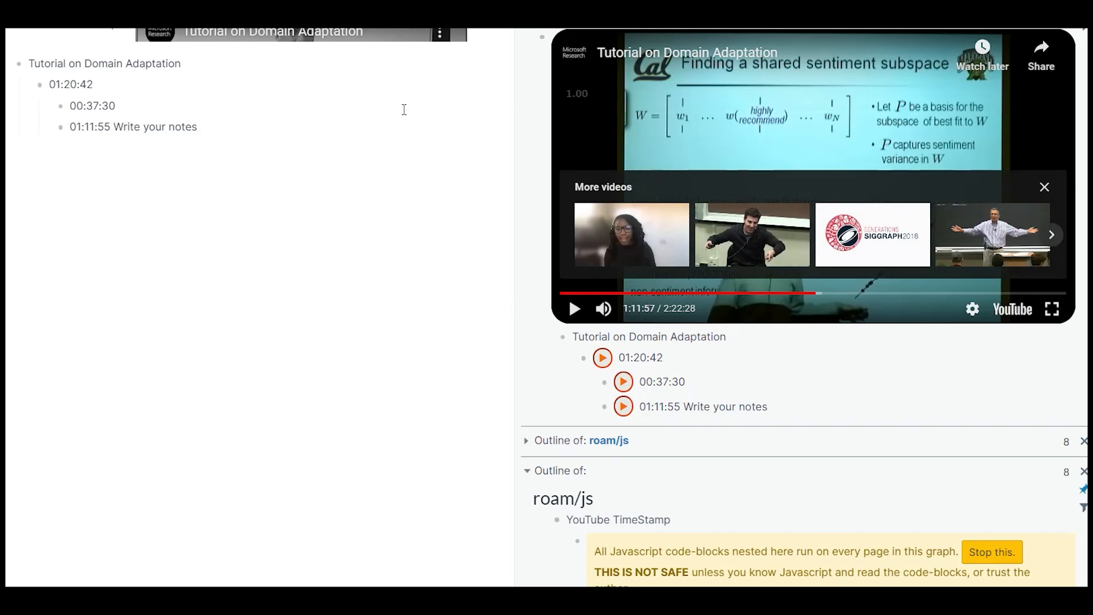